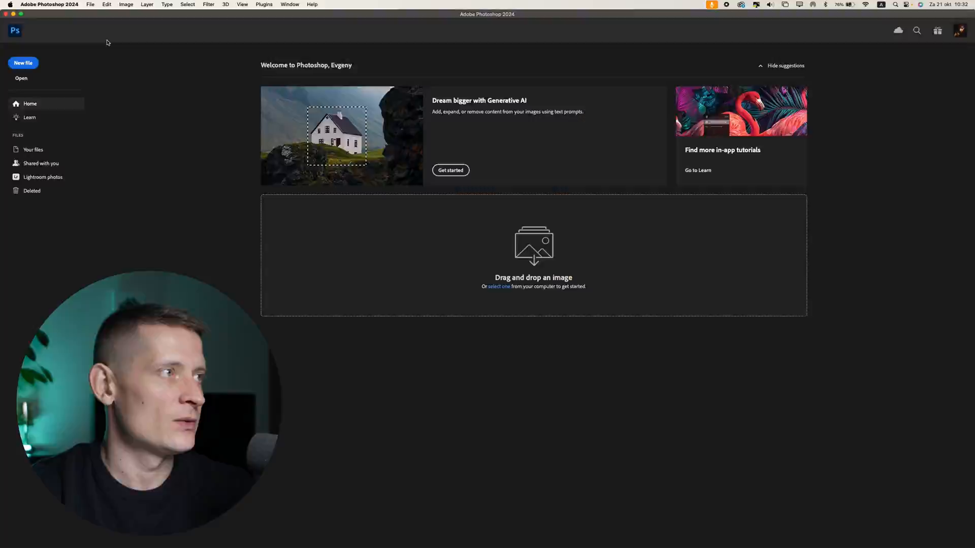
Step: Bring up the Preferences dialog on its General page from the Photoshop menu
click(49, 4)
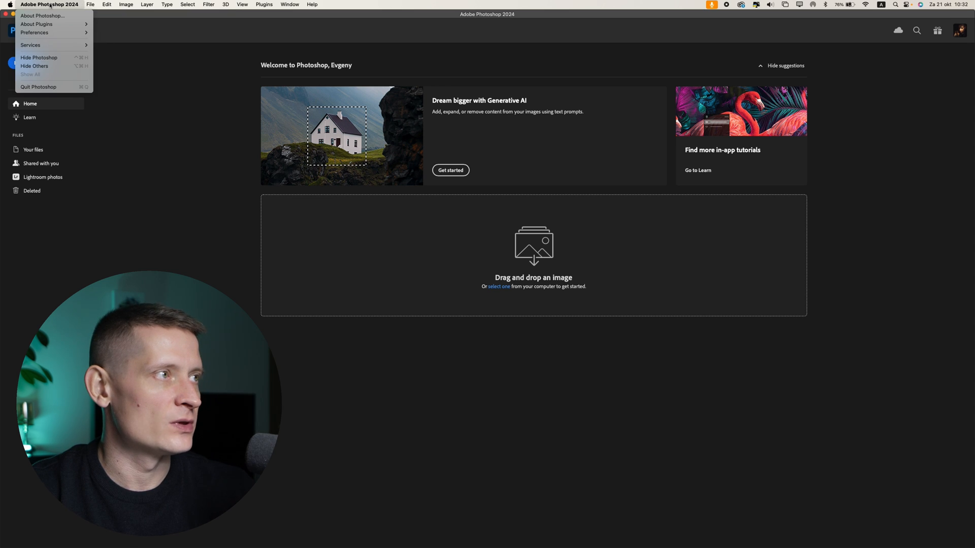
mouse_move(35, 32)
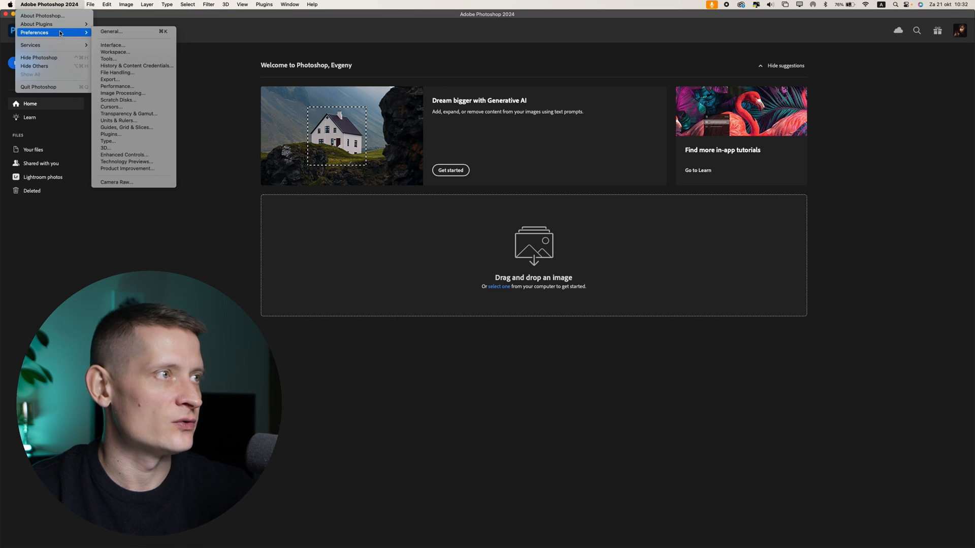
click(111, 31)
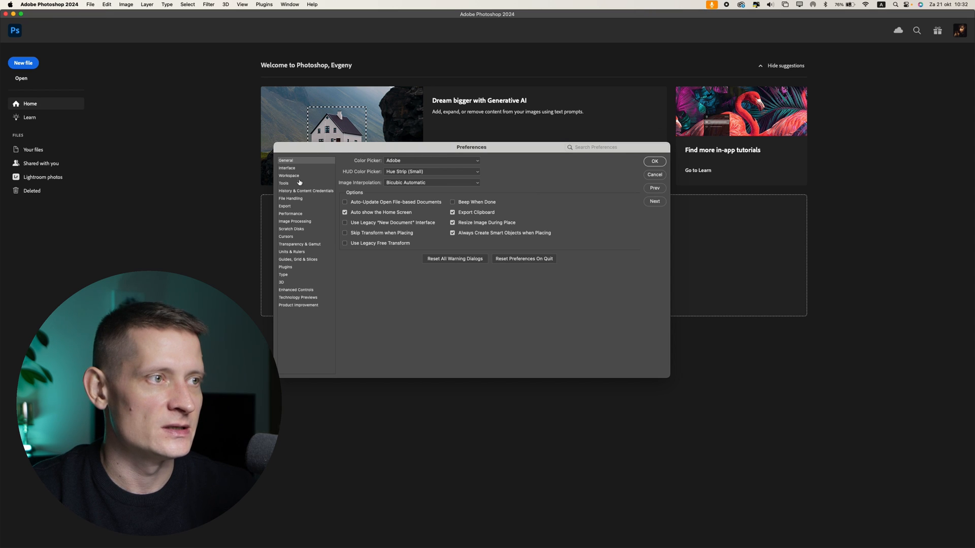
mouse_move(297, 223)
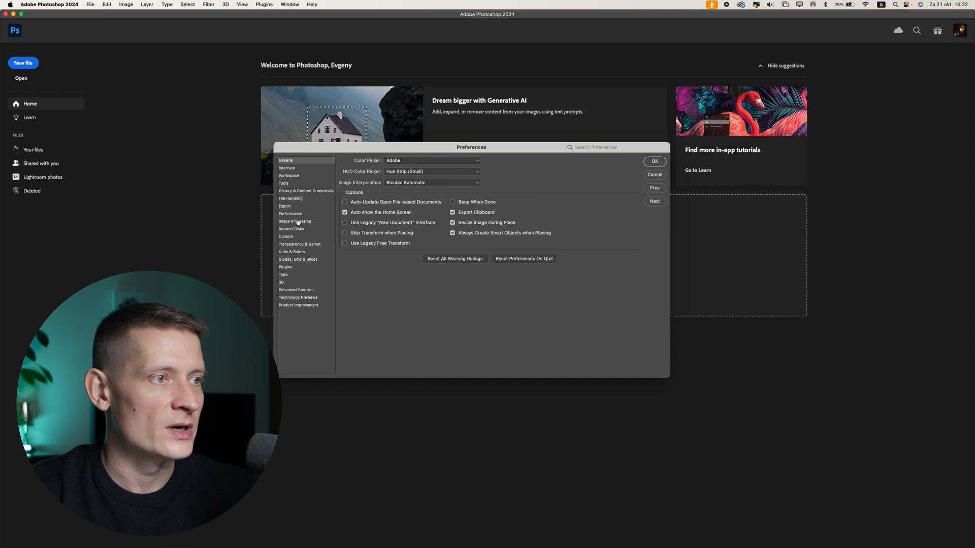
Step: Show the Scratch Disks page and confirm Macintosh HD - Data is the active disk
click(291, 228)
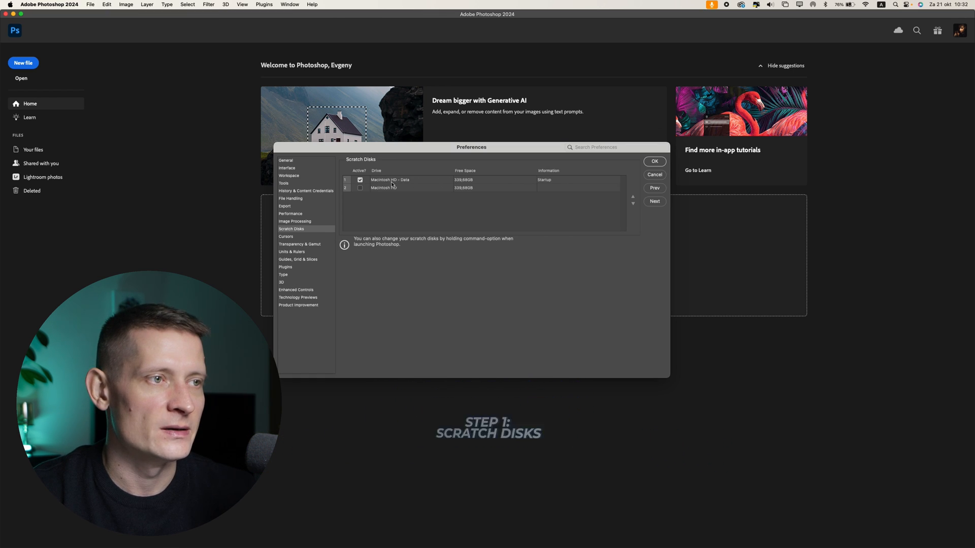
mouse_move(398, 184)
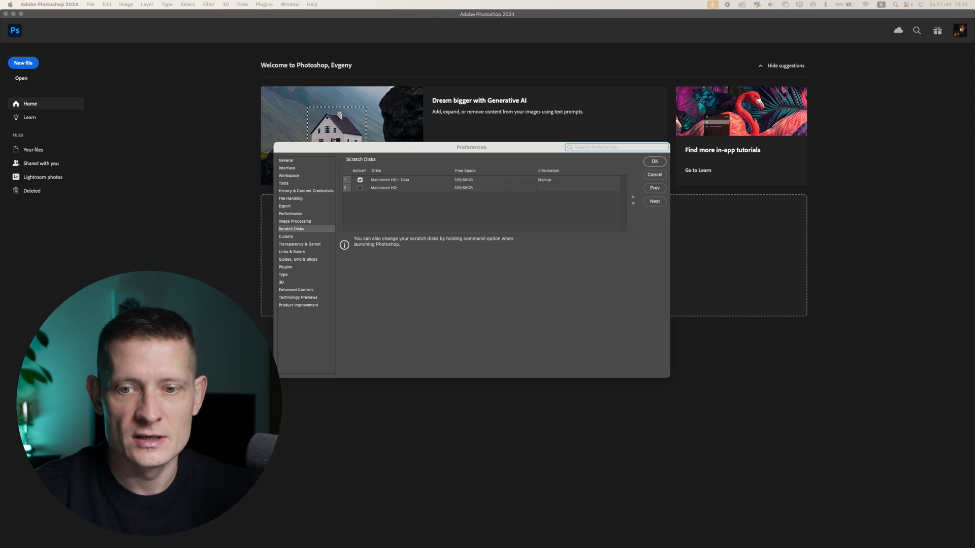
mouse_move(405, 184)
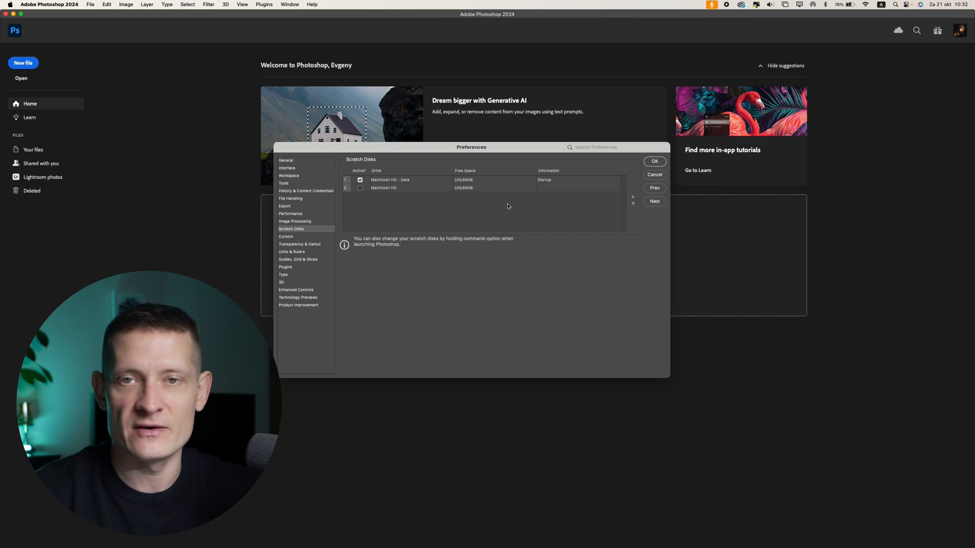
mouse_move(339, 2)
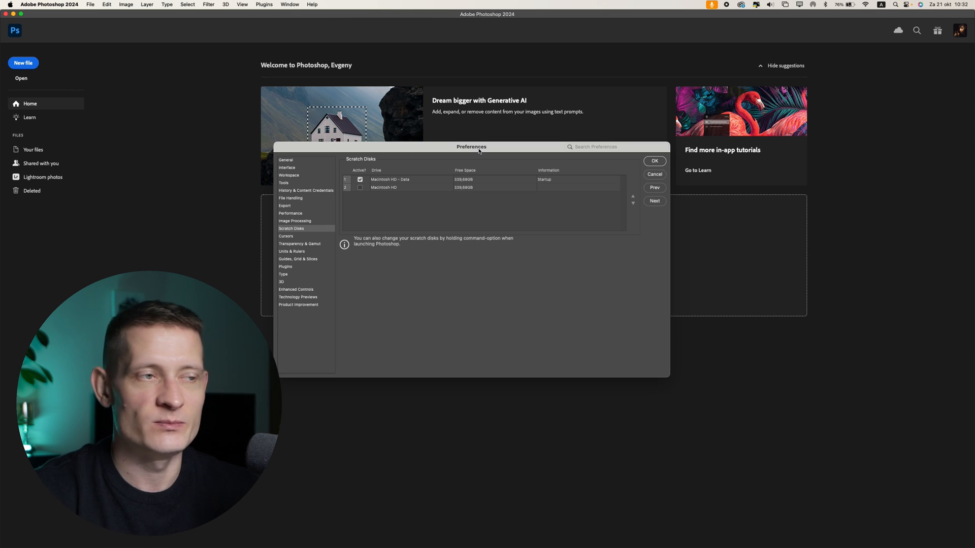
mouse_move(458, 189)
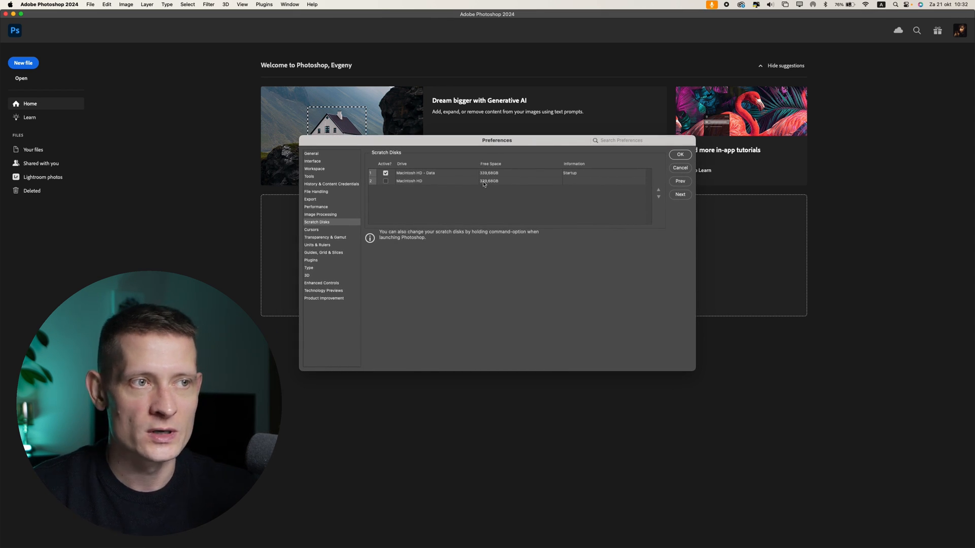
mouse_move(538, 191)
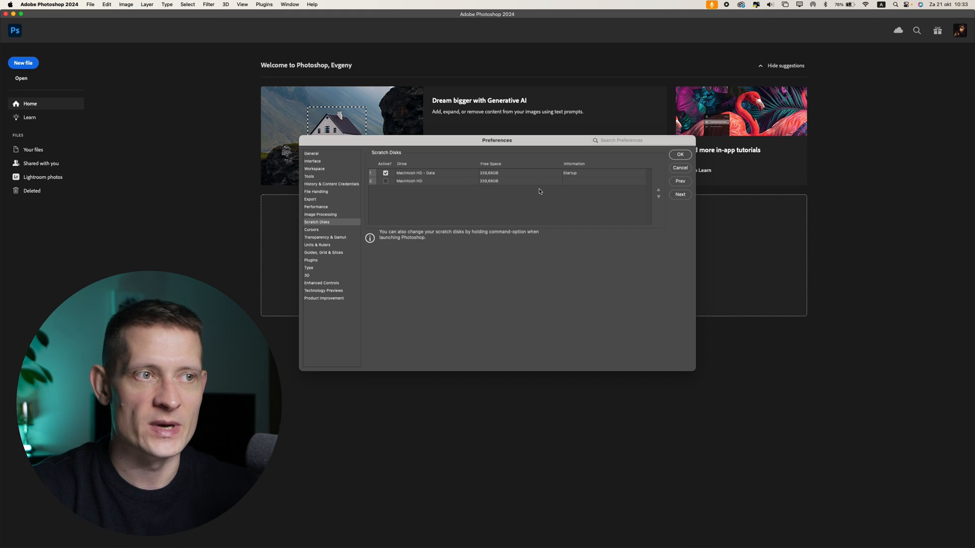
mouse_move(674, 234)
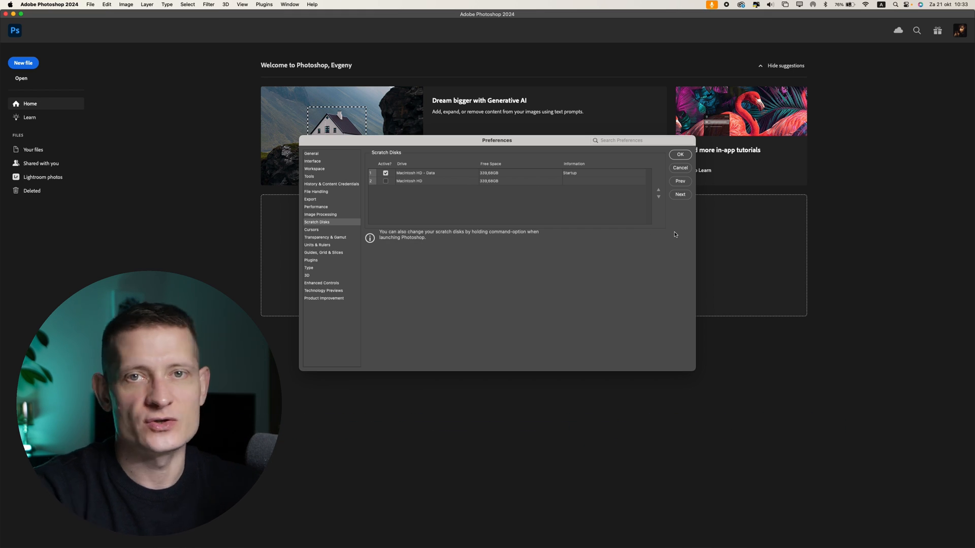
mouse_move(303, 211)
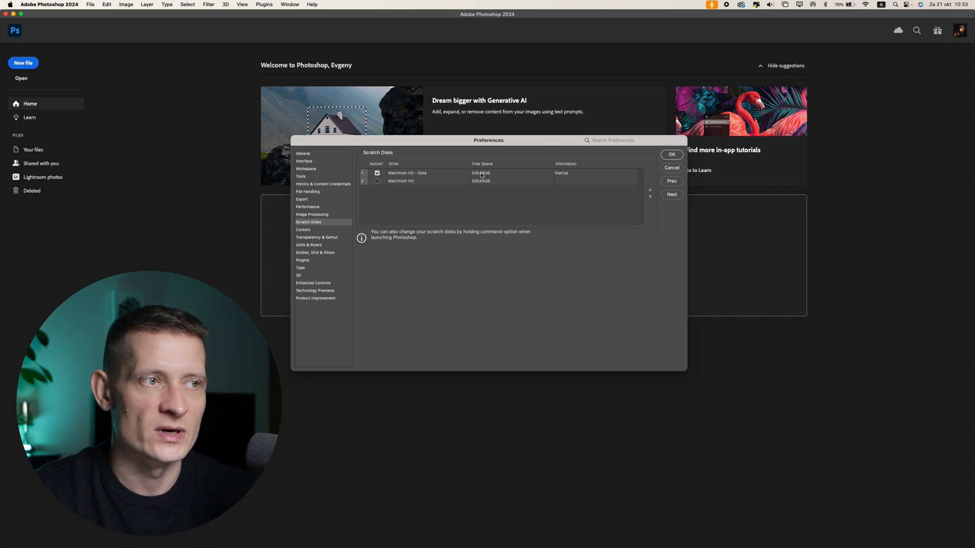
mouse_move(487, 158)
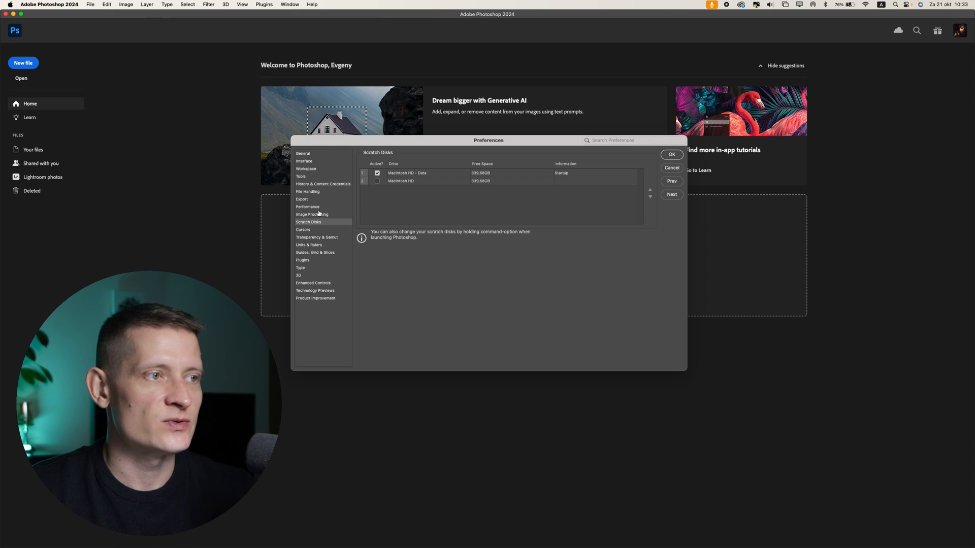
Step: Show the Performance page to raise memory usage to 11142 MB (85%)
click(307, 206)
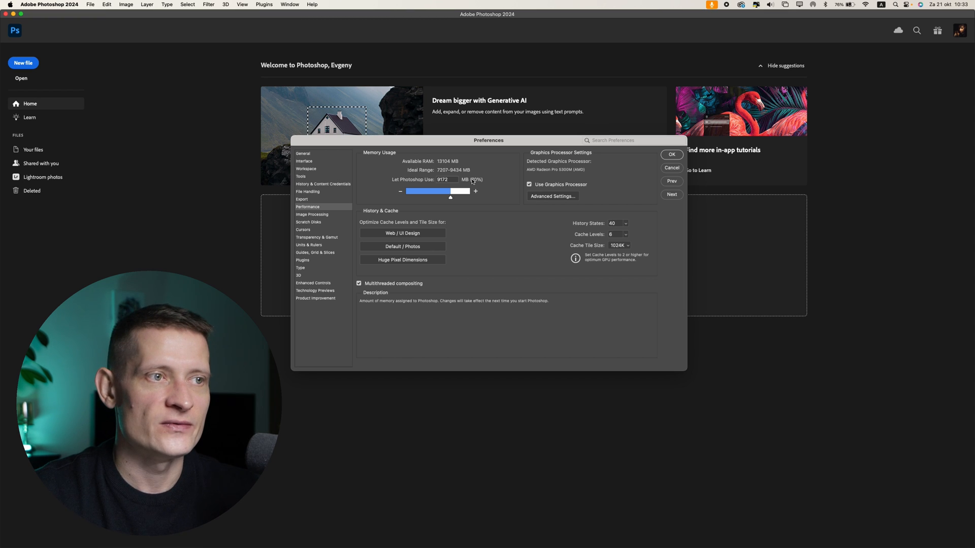
mouse_move(445, 185)
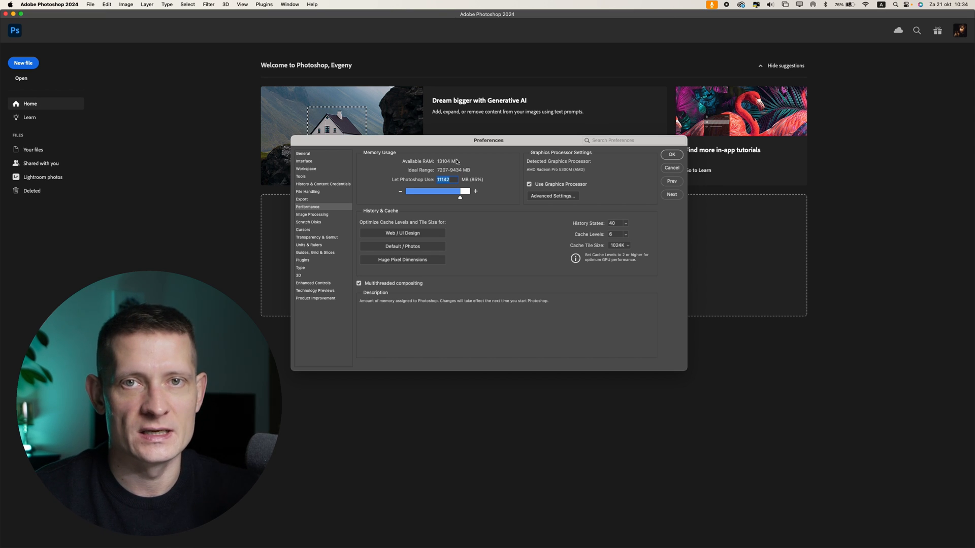
mouse_move(486, 174)
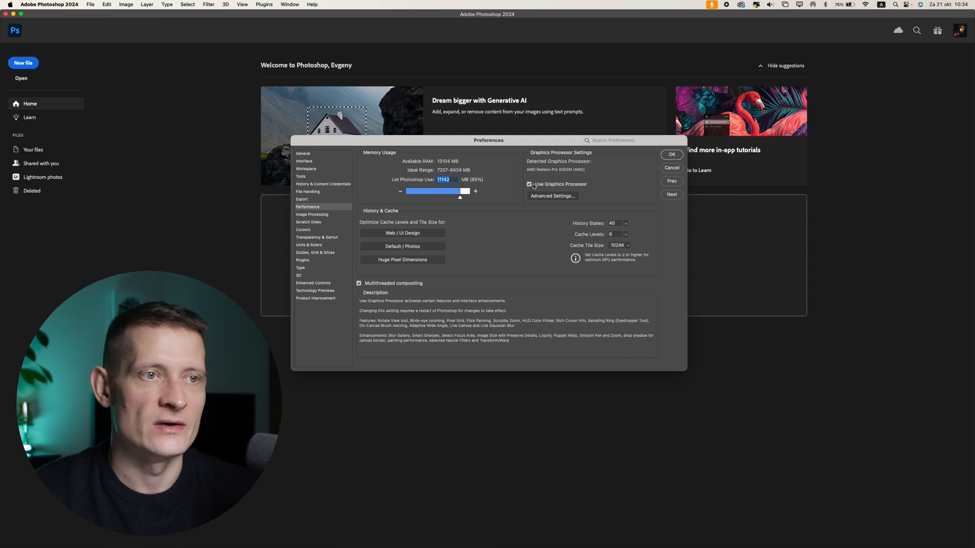
mouse_move(560, 170)
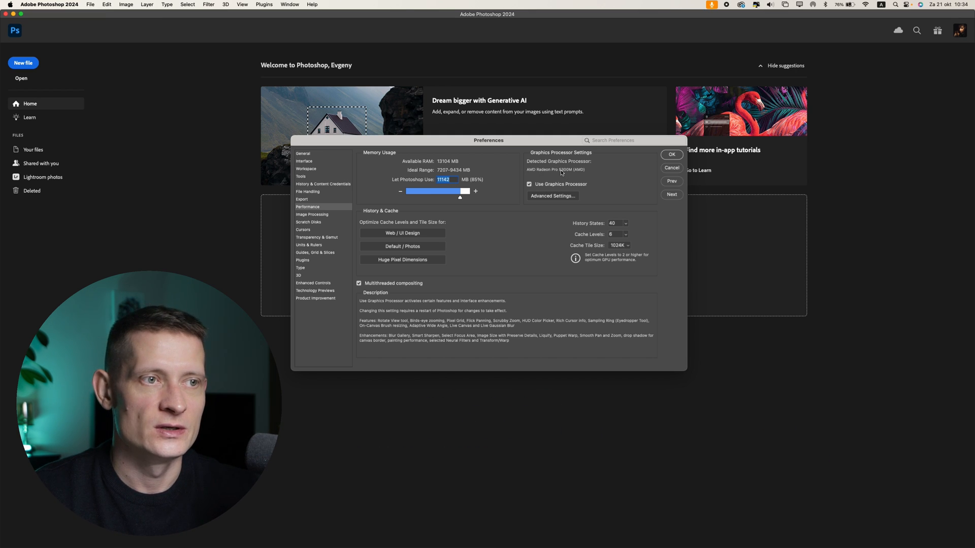
mouse_move(550, 175)
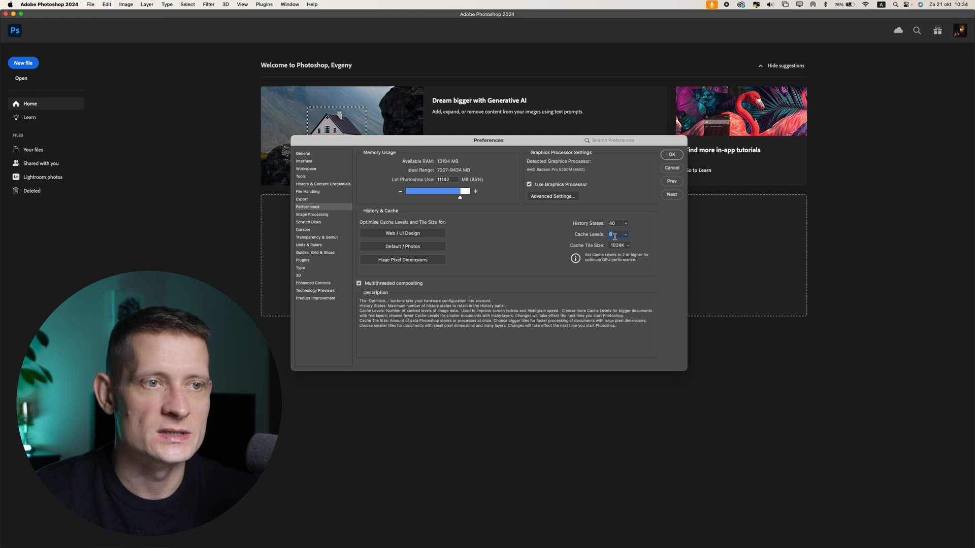
click(625, 234)
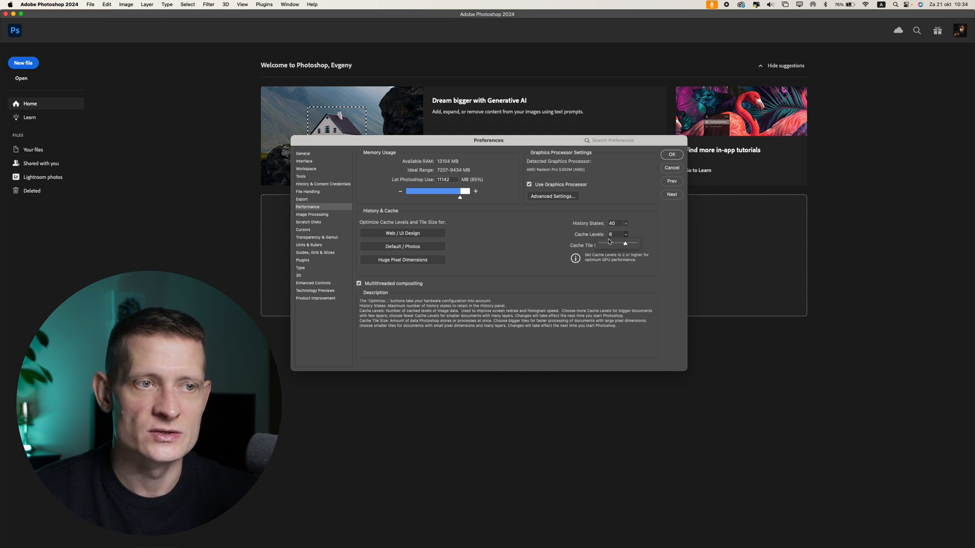
click(618, 235)
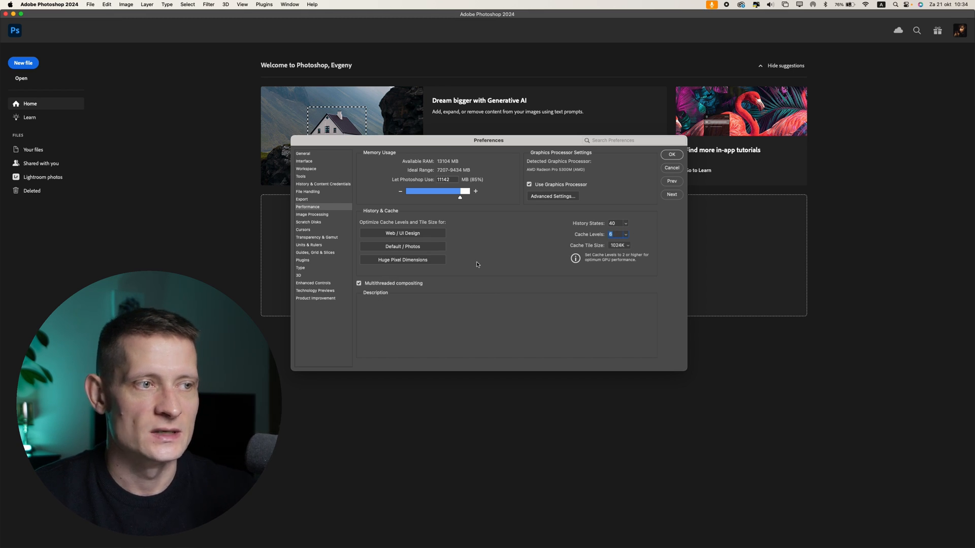
mouse_move(397, 283)
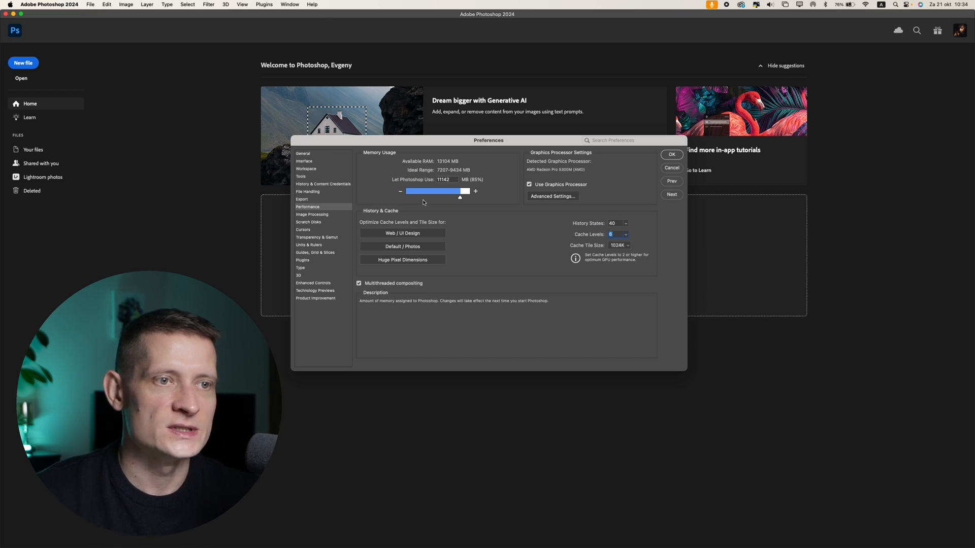
click(615, 222)
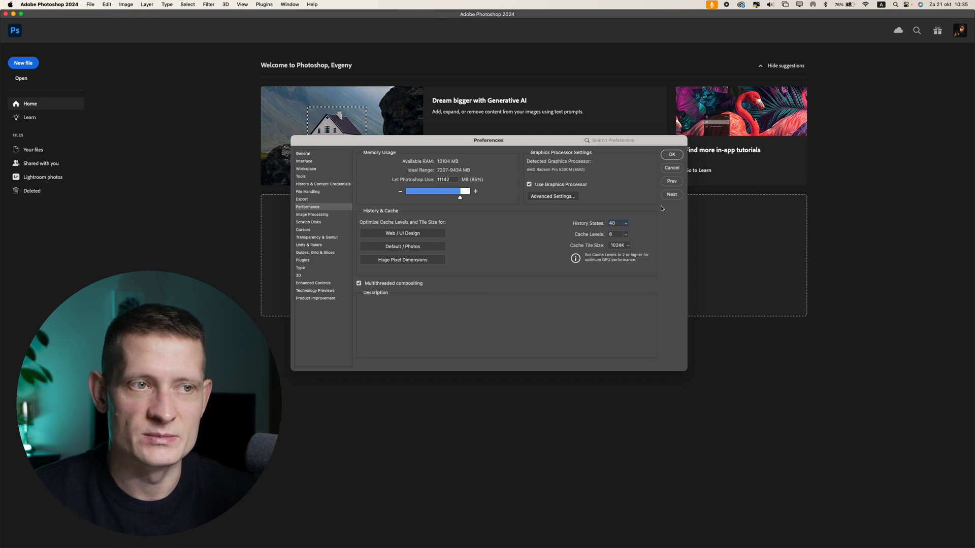
click(616, 222)
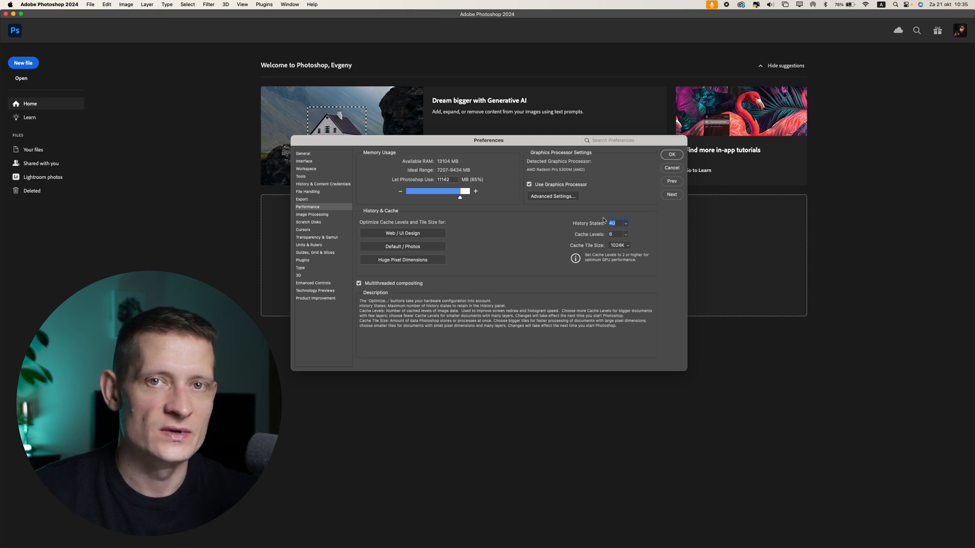